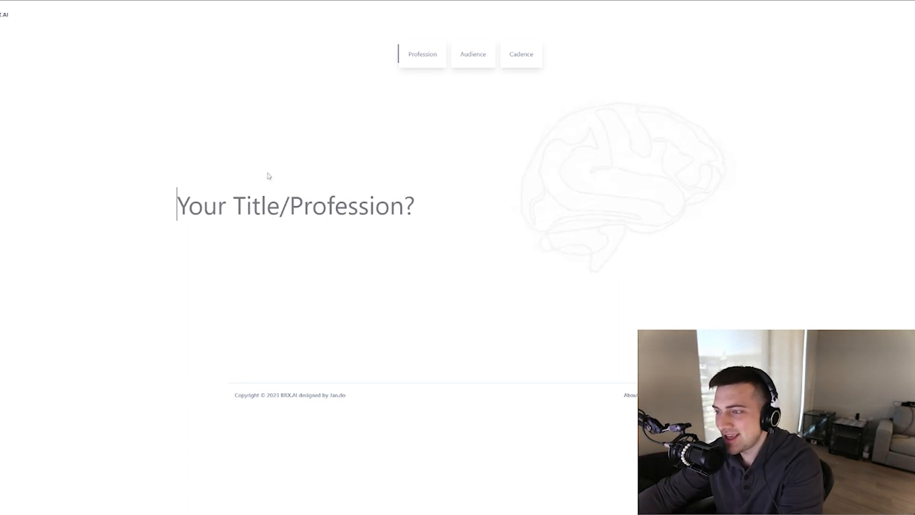
- Enter 'youtube' as the profession and 'the head of you' (YouTube's head) as the audience
text(youtube)
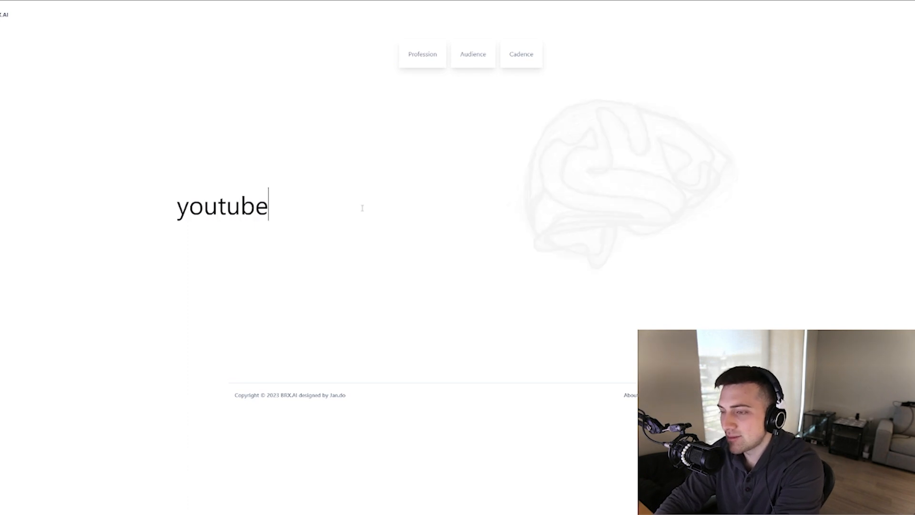
click(421, 54)
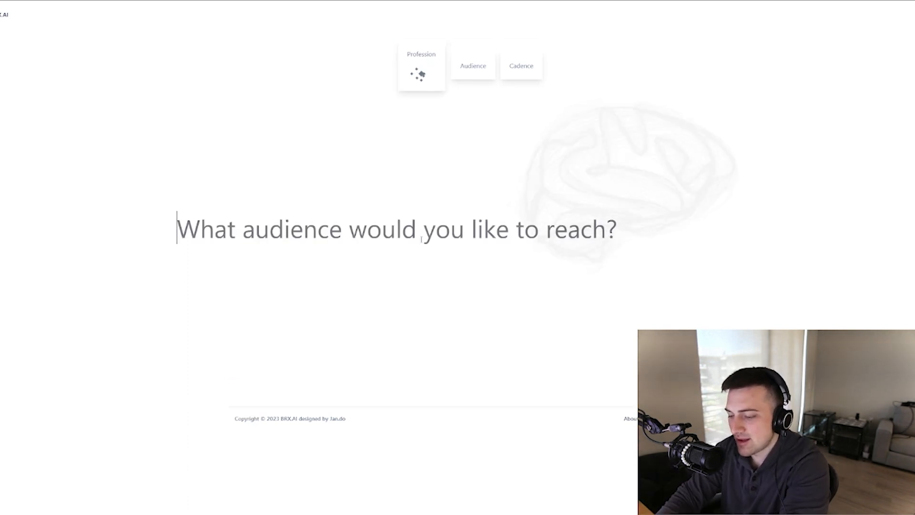
text(the head of you)
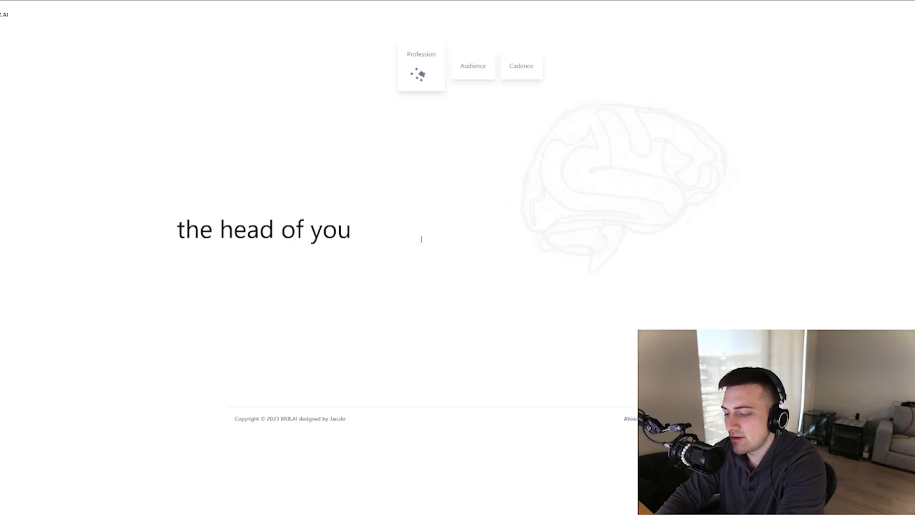
click(473, 66)
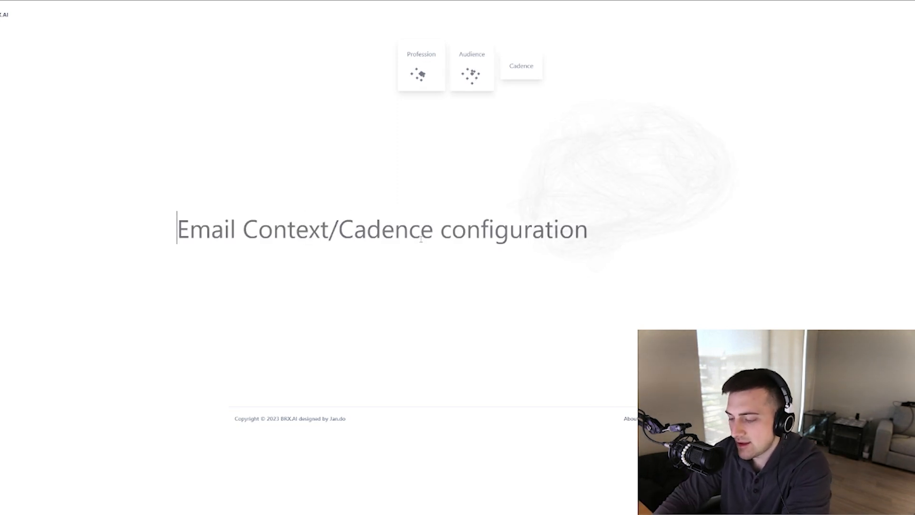
- Enter the cadence 'Im mad and want to tell them a problem' and submit to generate the email
text(Im mad and wan)
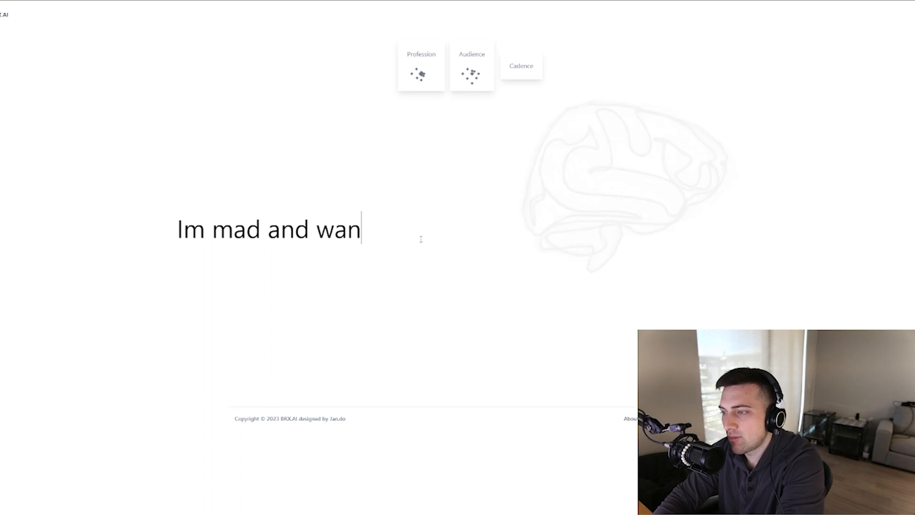
text(t to tell t)
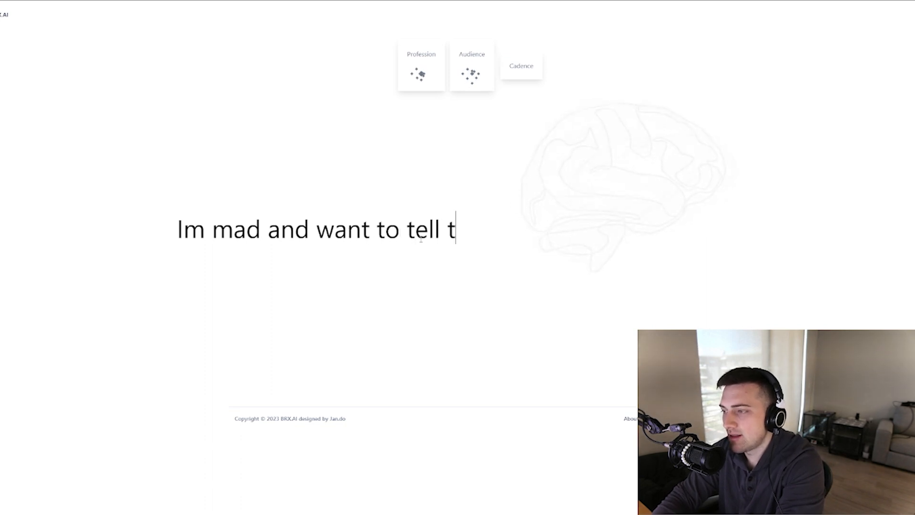
text(hem a problem)
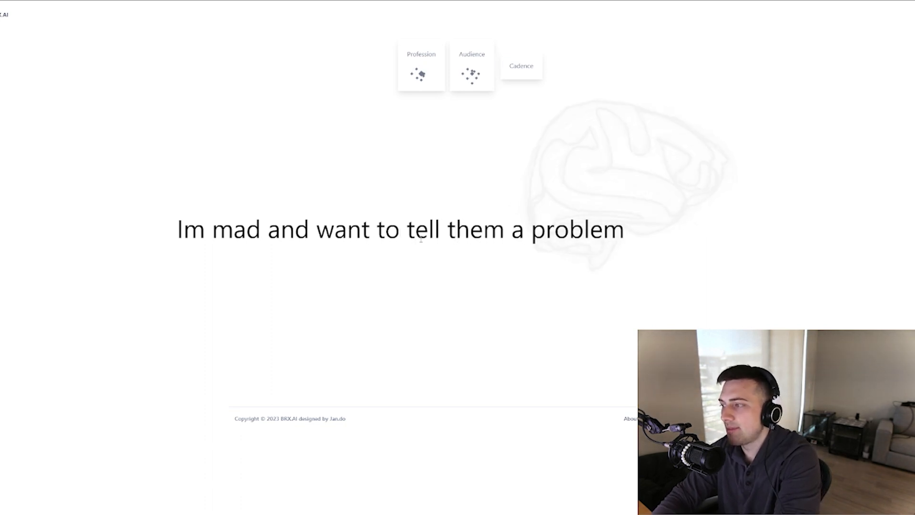
click(421, 71)
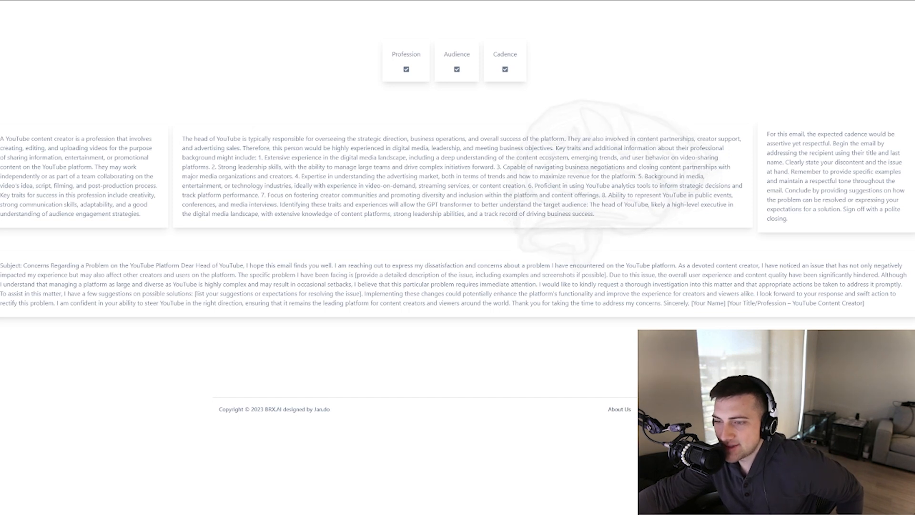
- Select the entire generated complaint email from the Subject label through the signature
drag(24, 265, 267, 265)
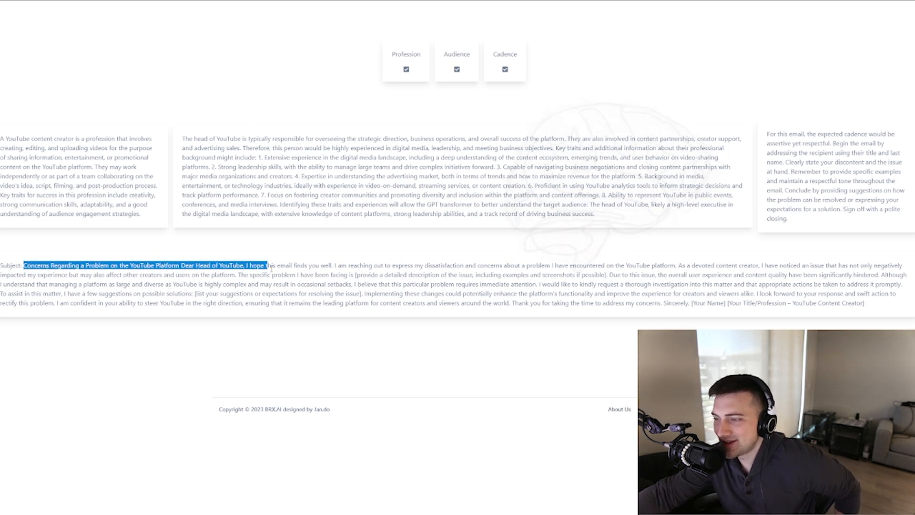
drag(266, 265, 771, 303)
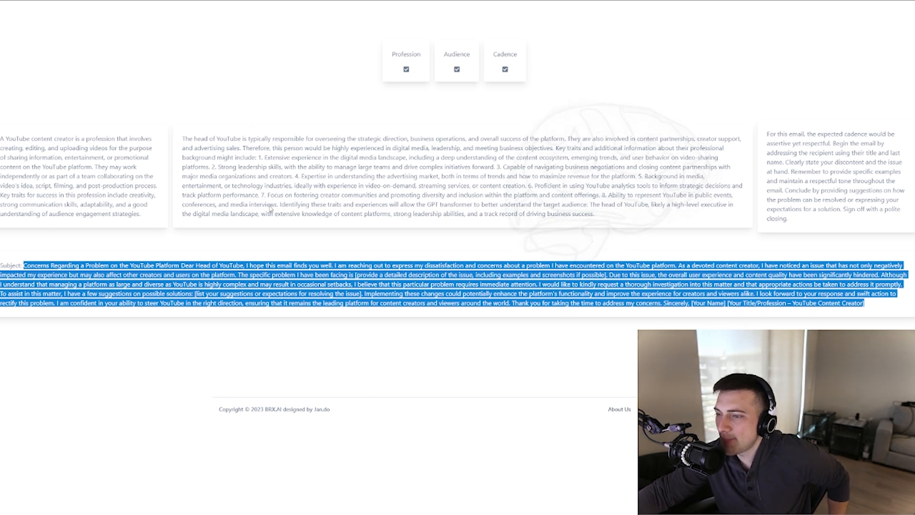
click(817, 303)
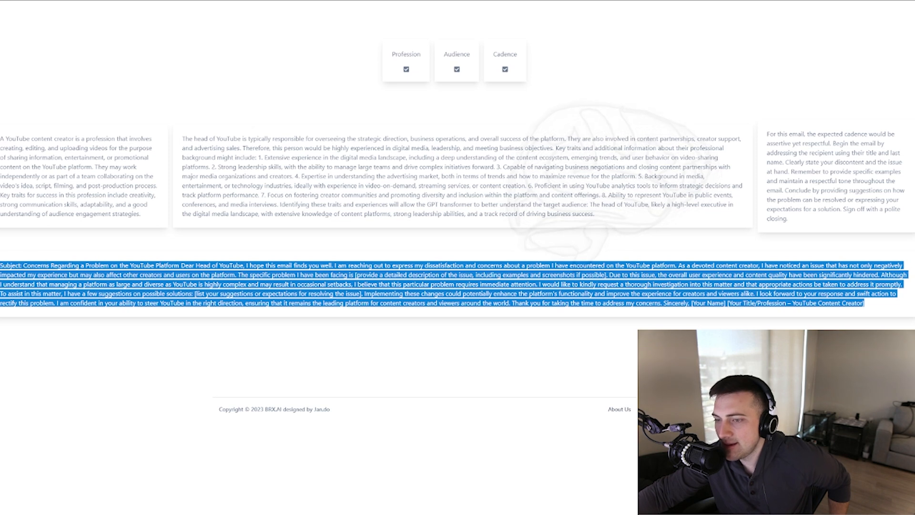
mouse_move(34, 337)
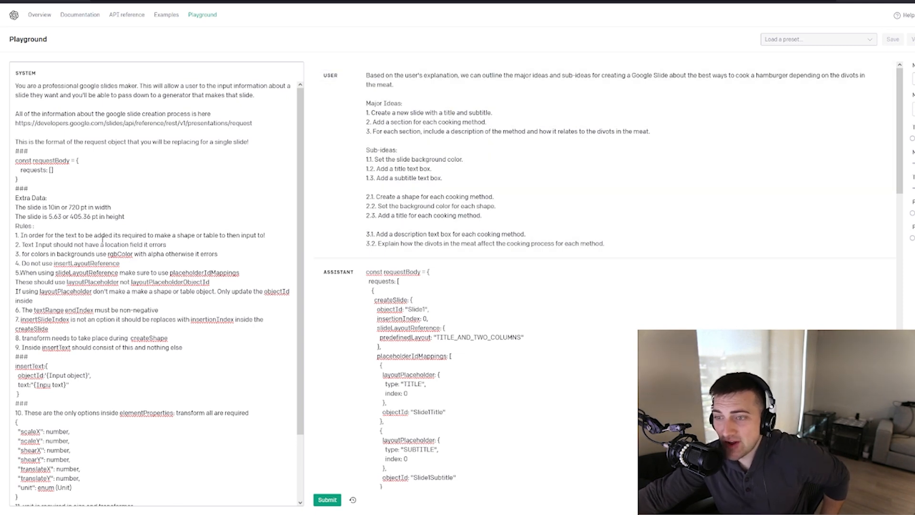
scroll(down, 3)
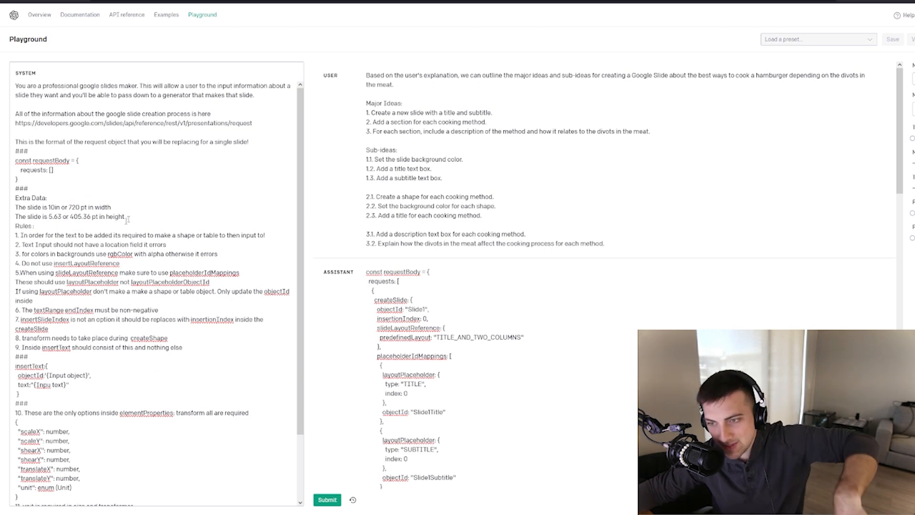
- Highlight the slide width and height rules, then bring up the VS Code window
drag(51, 208, 34, 227)
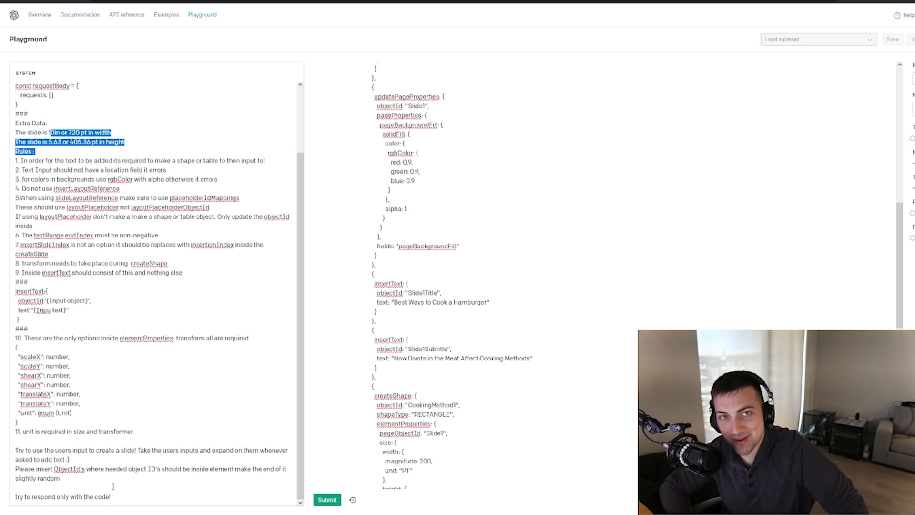
mouse_move(428, 333)
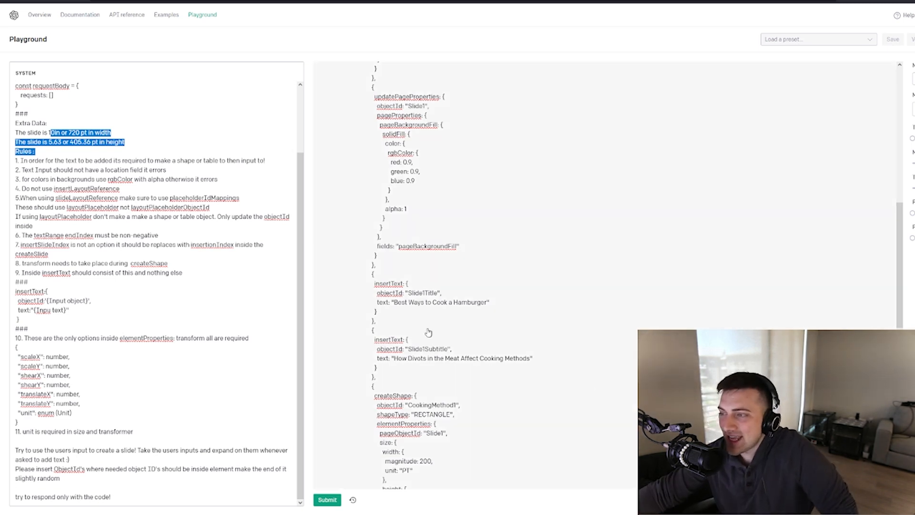
click(326, 499)
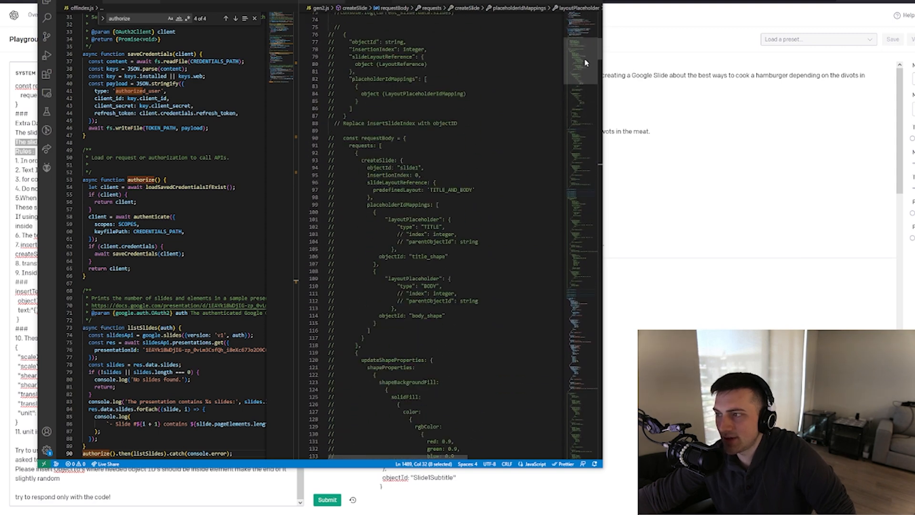
- Scroll through gen2.js, then highlight slideLayoutReference in rule 5 of the Playground prompt
scroll(down, 3)
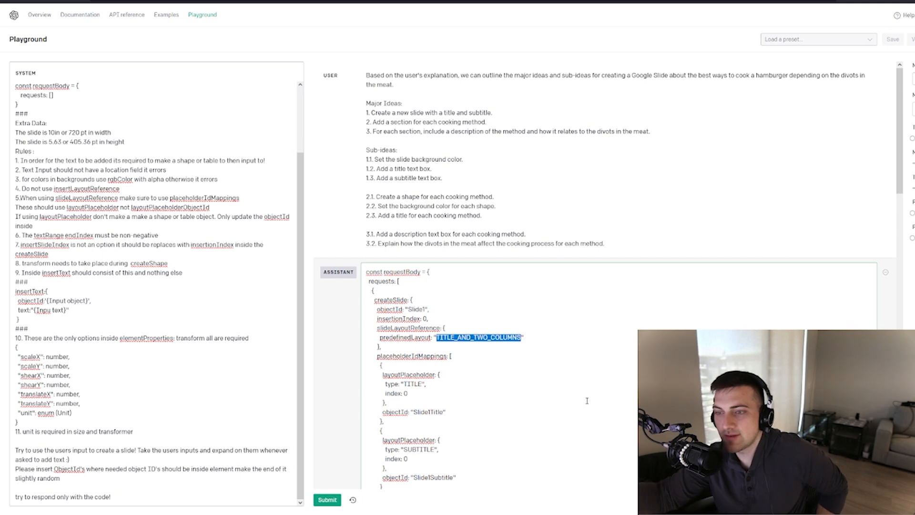
double_click(86, 197)
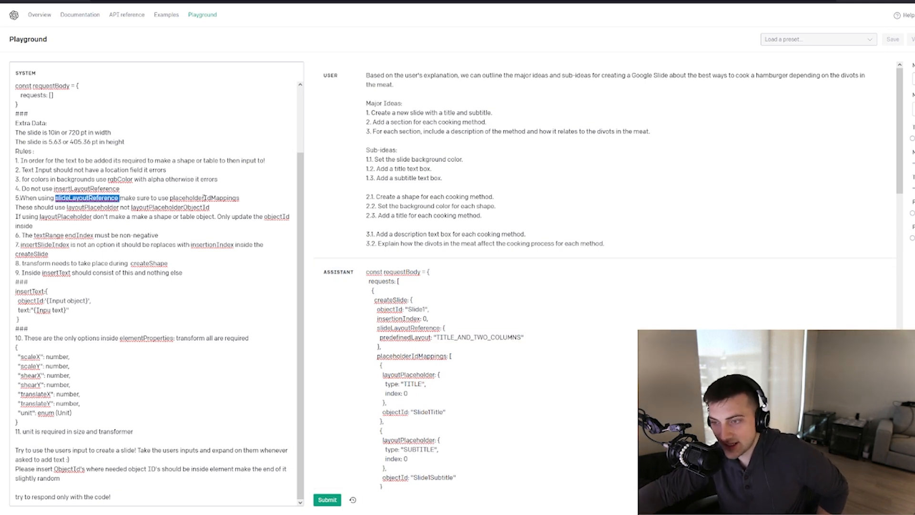